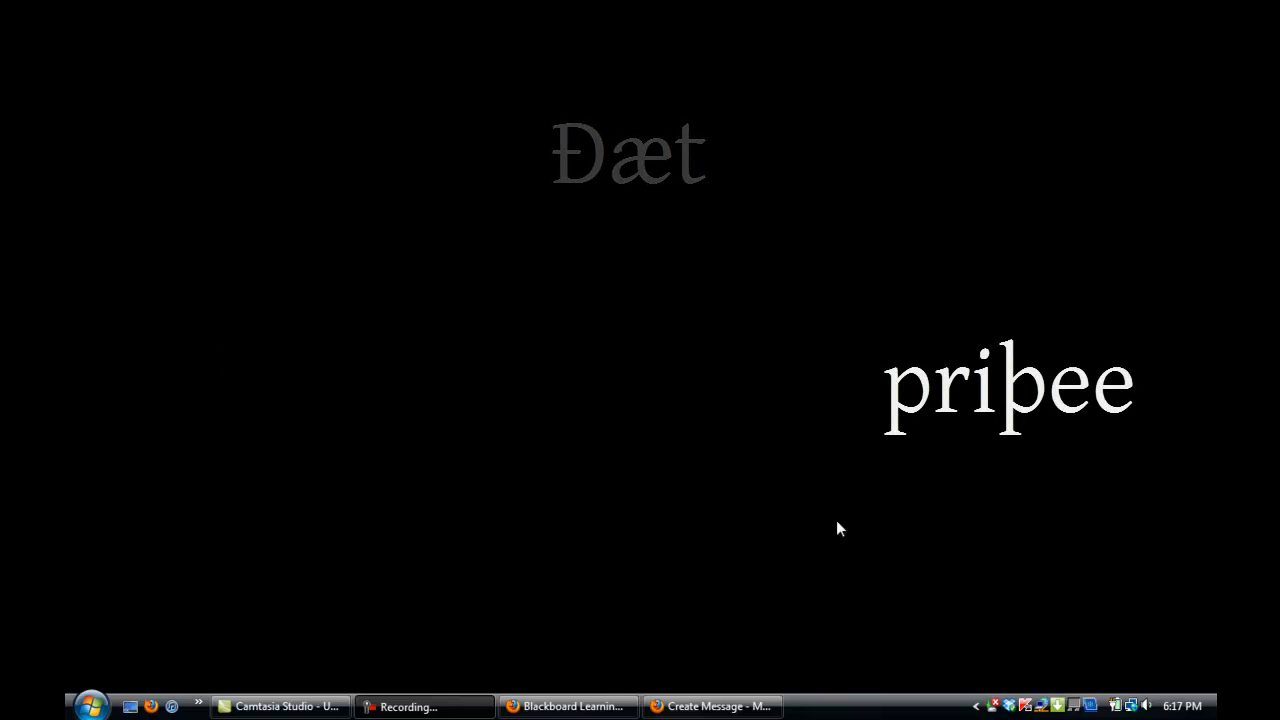
- Open the Windows Start menu from the taskbar
{"action": "left_click", "coordinate": [90, 705]}
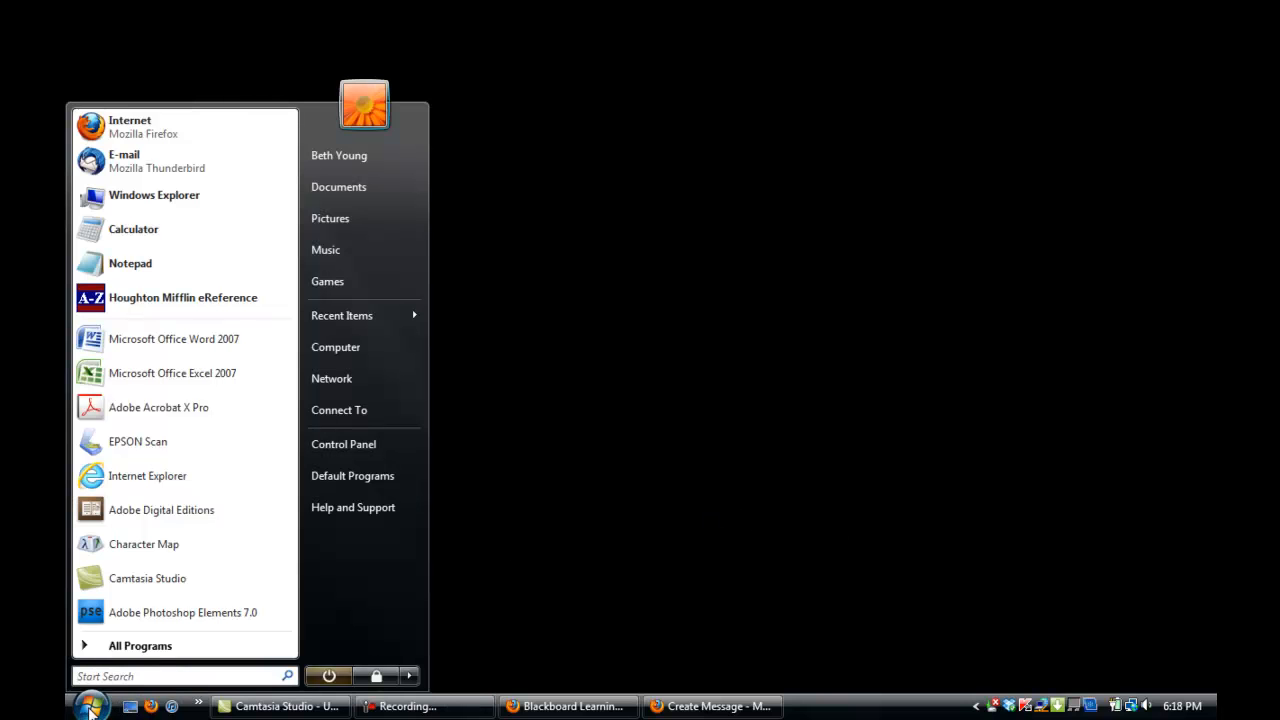
- Pin Character Map from Accessories > System Tools to the Start menu, then launch it
{"action": "left_click", "coordinate": [140, 645]}
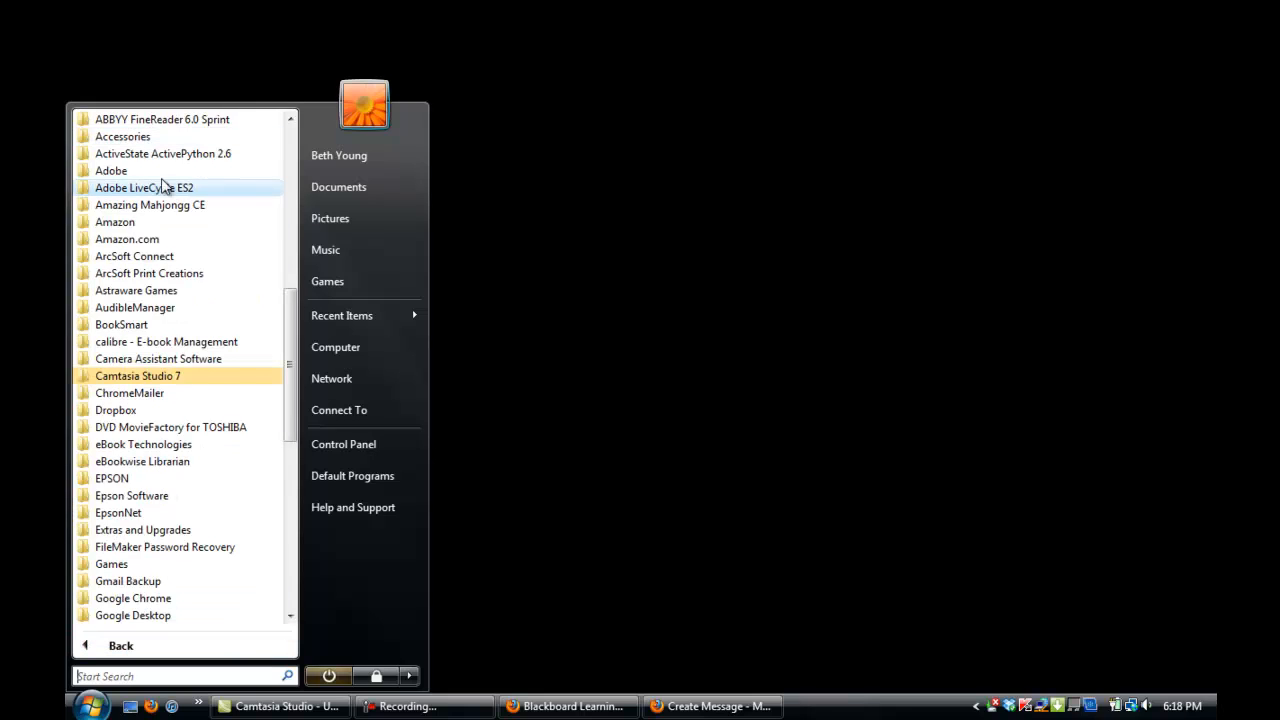
{"action": "left_click", "coordinate": [122, 136]}
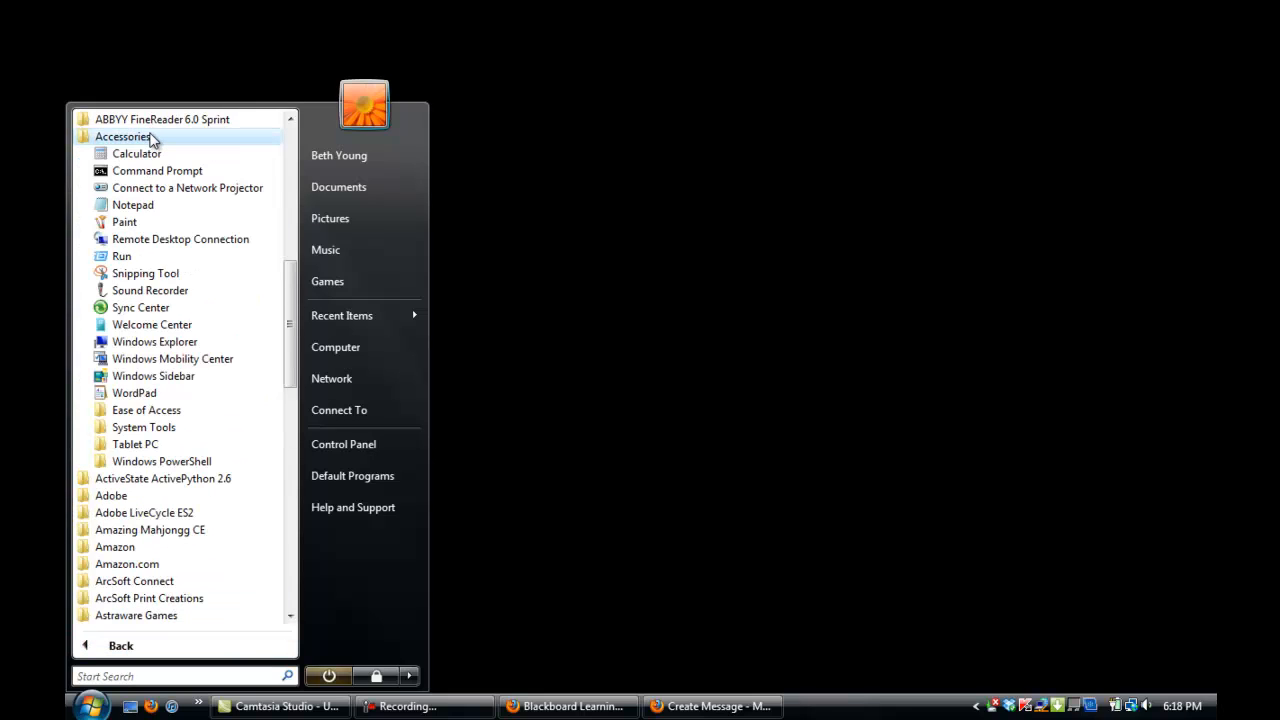
{"action": "left_click", "coordinate": [143, 427]}
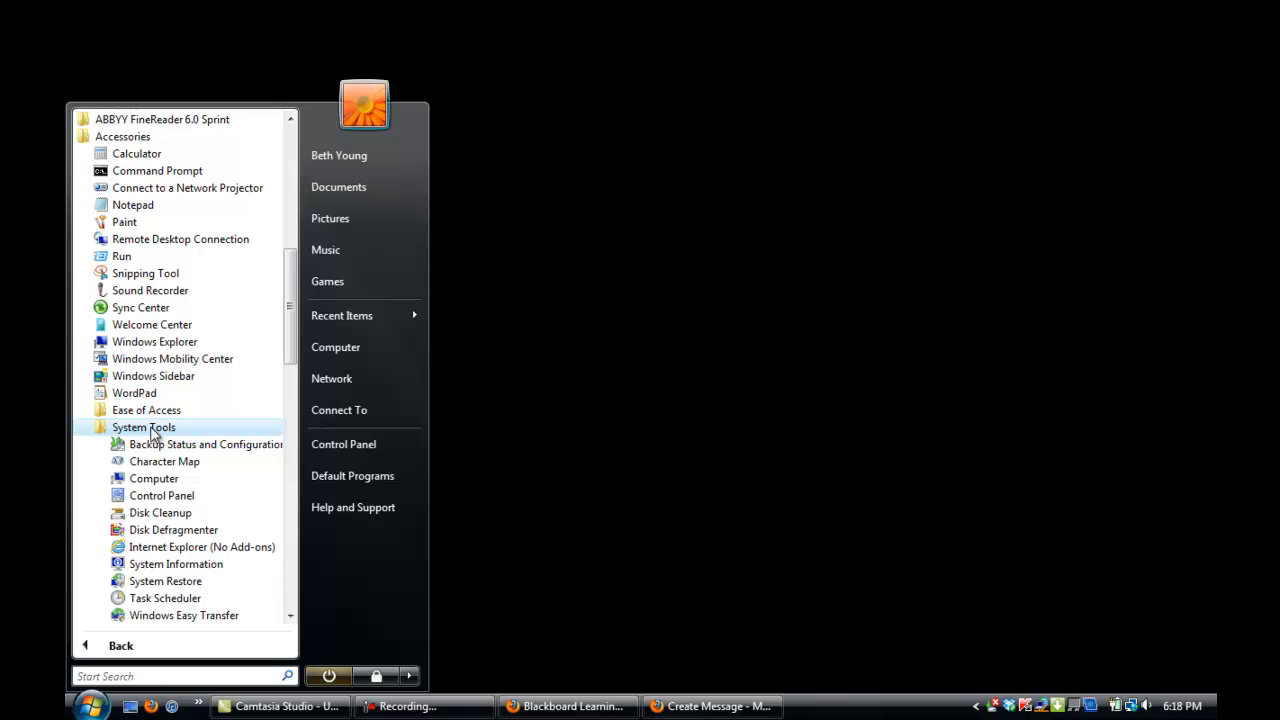
{"action": "mouse_move", "coordinate": [164, 461]}
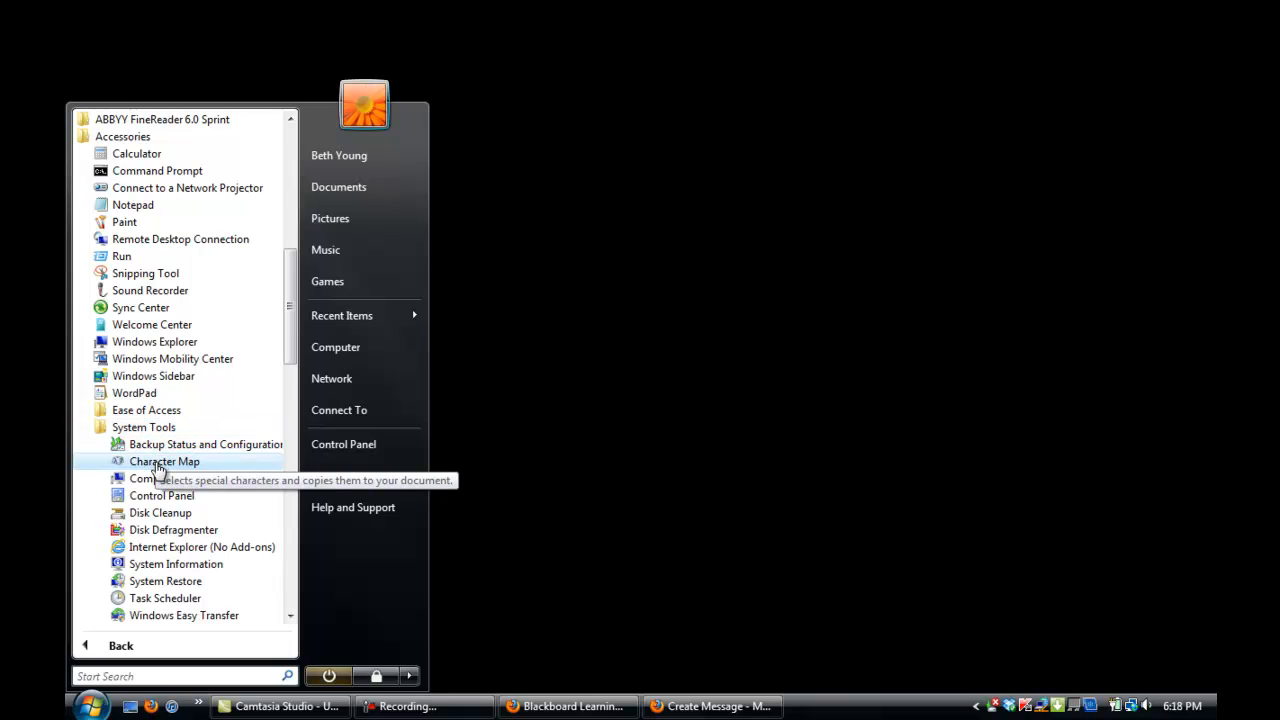
{"action": "right_click", "coordinate": [165, 461]}
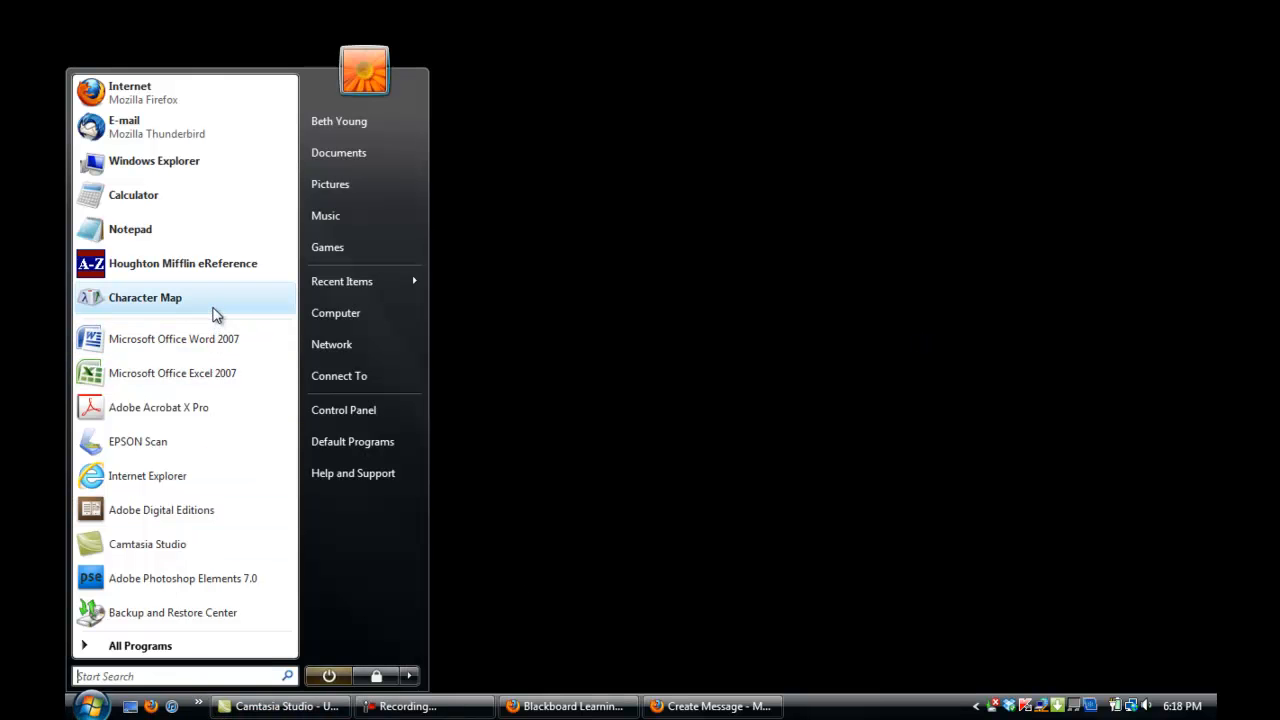
{"action": "left_click", "coordinate": [145, 297]}
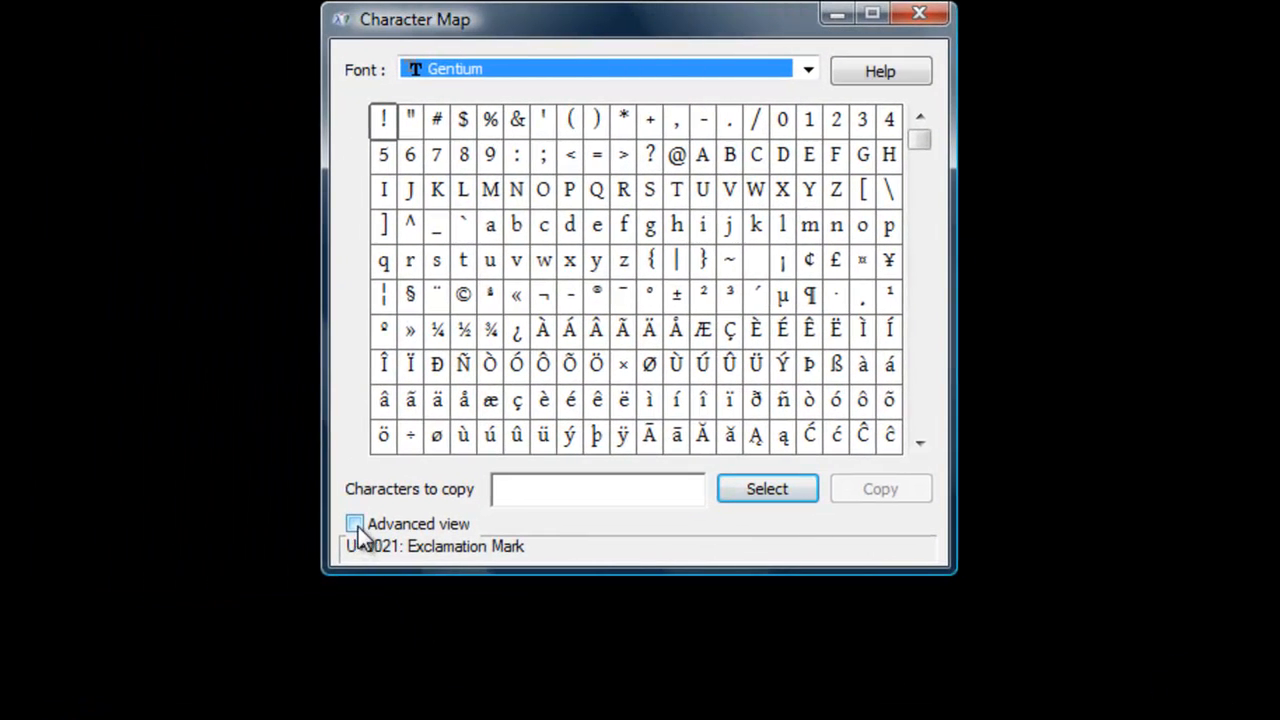
- Enable Character Map's Advanced view and browse Gentium's extended letters
{"action": "left_click", "coordinate": [355, 523]}
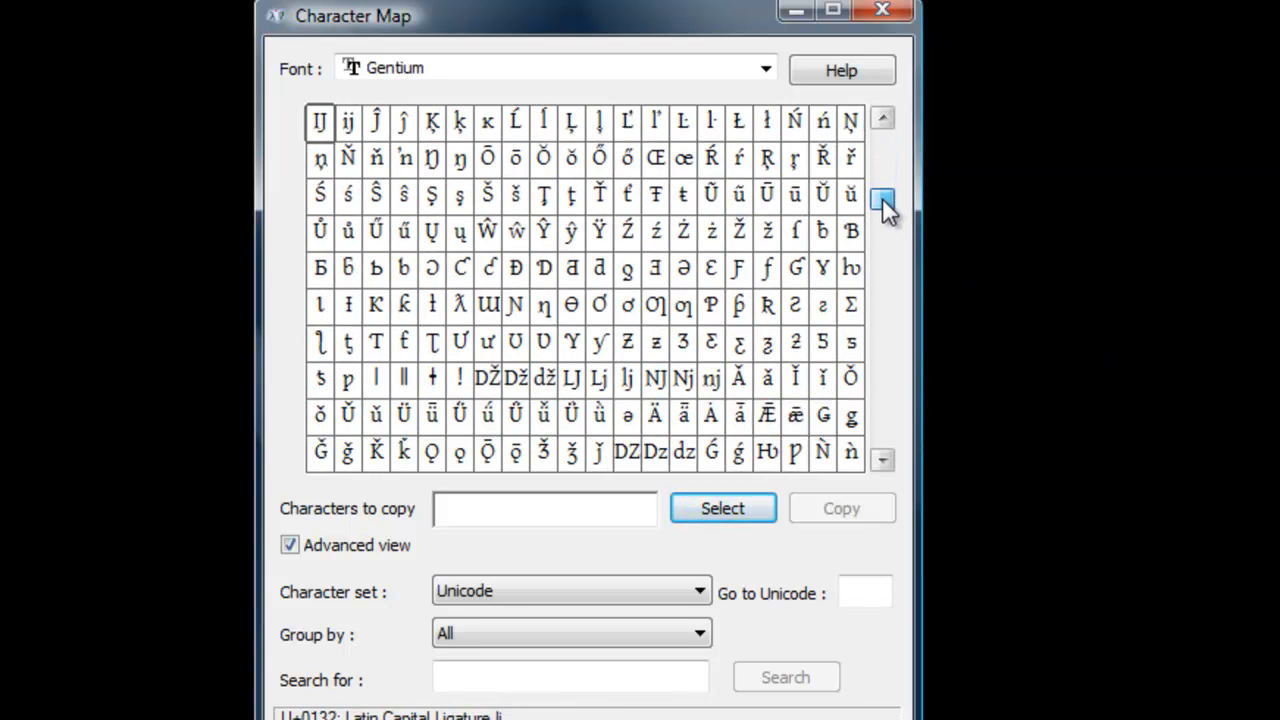
{"action": "left_click", "coordinate": [882, 240]}
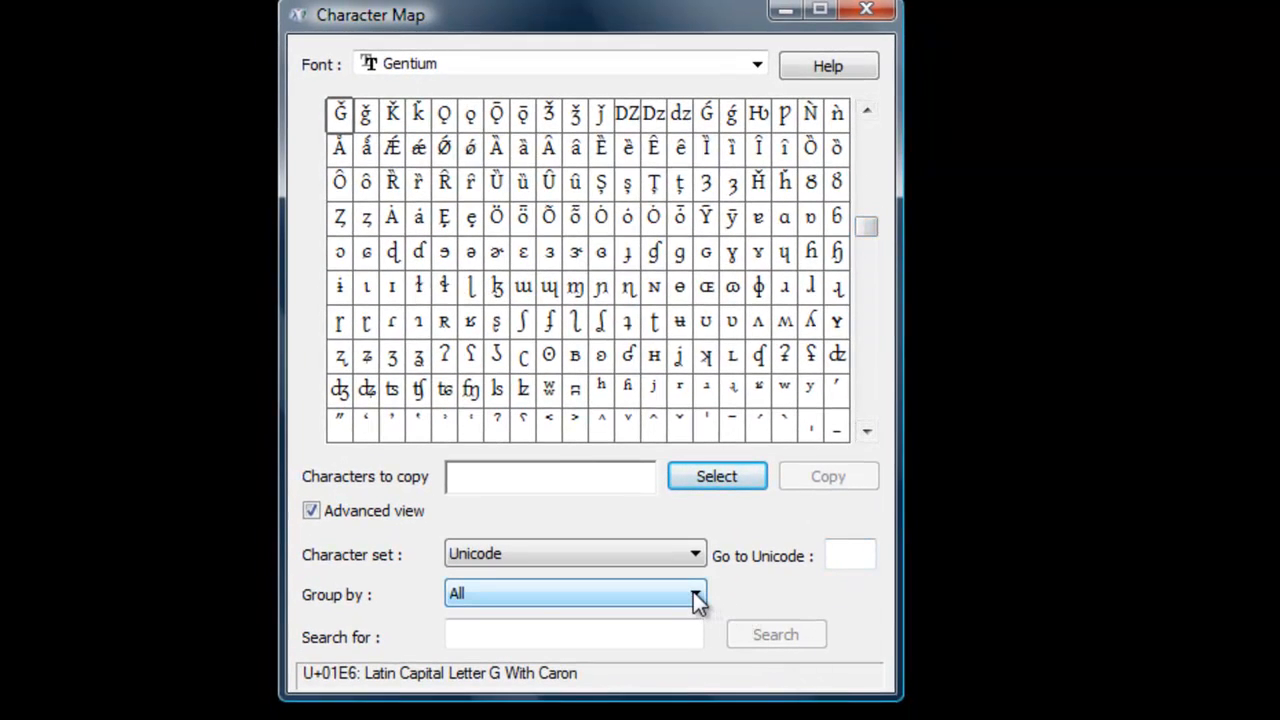
{"action": "left_click", "coordinate": [694, 594]}
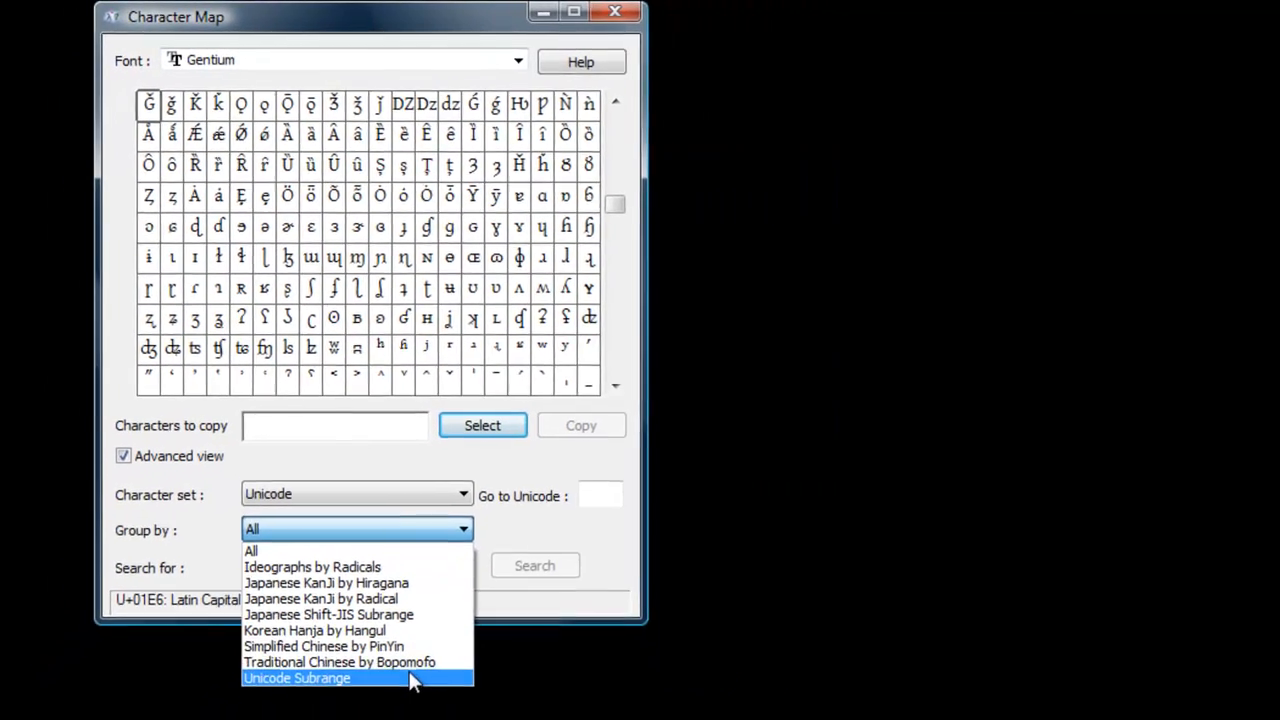
{"action": "left_click", "coordinate": [296, 678]}
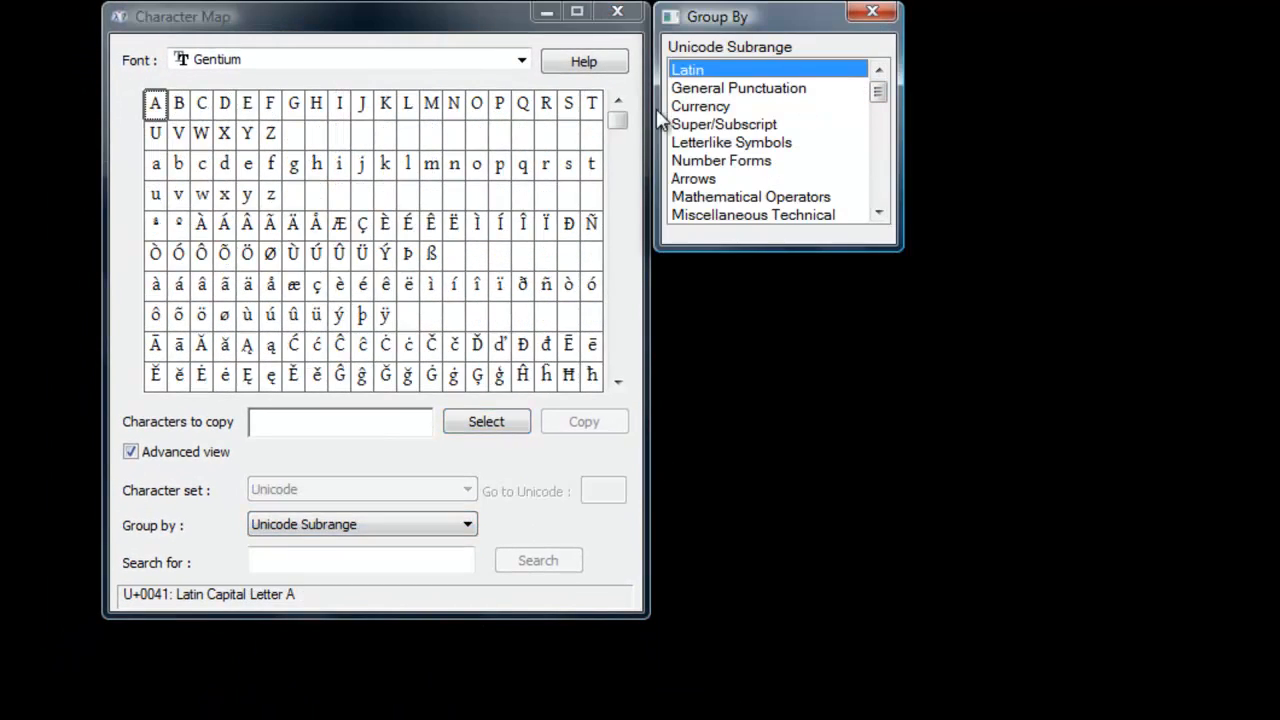
{"action": "left_click", "coordinate": [618, 175]}
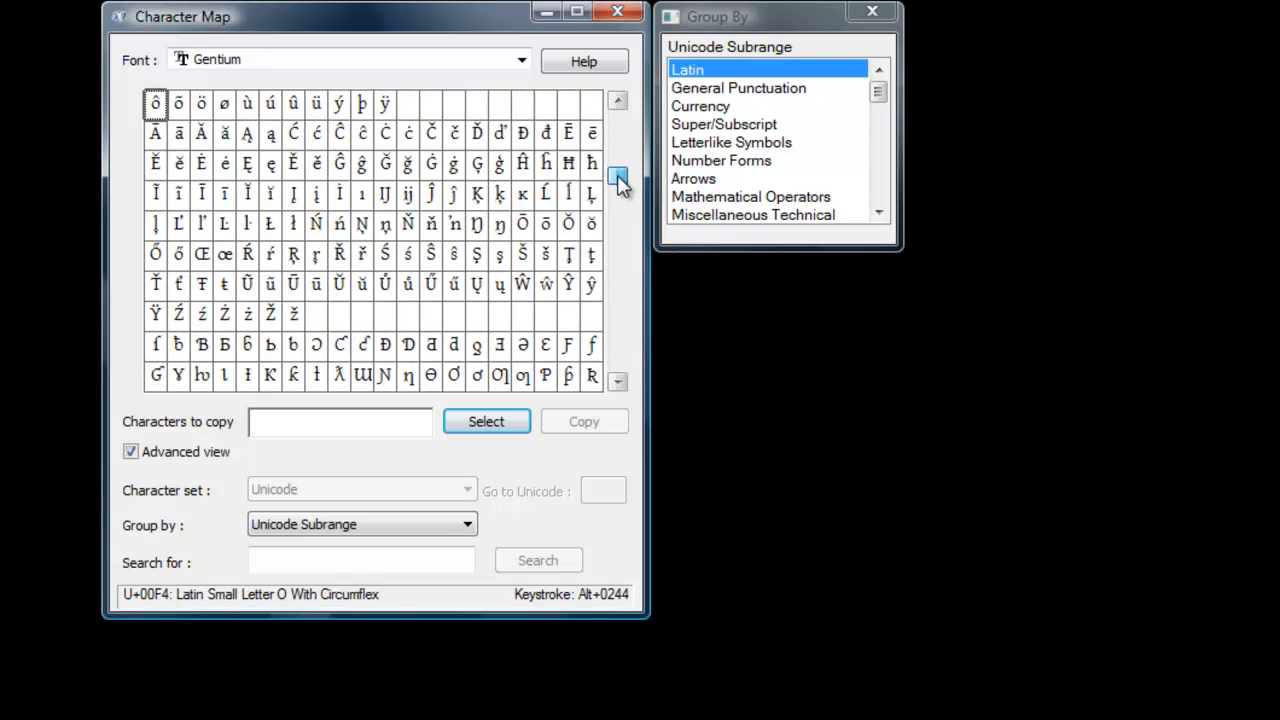
{"action": "left_click", "coordinate": [466, 524]}
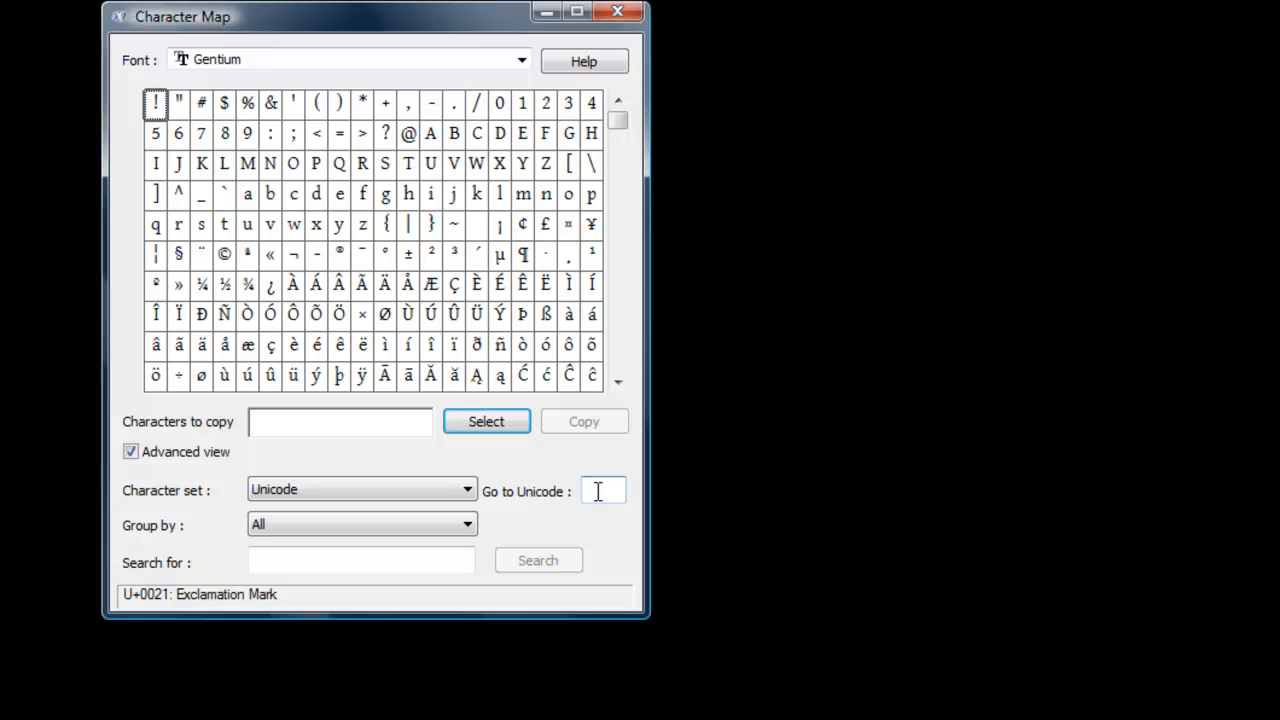
- Enter 'schwa' in Character Map's Search for field
{"action": "type", "text": "02"}
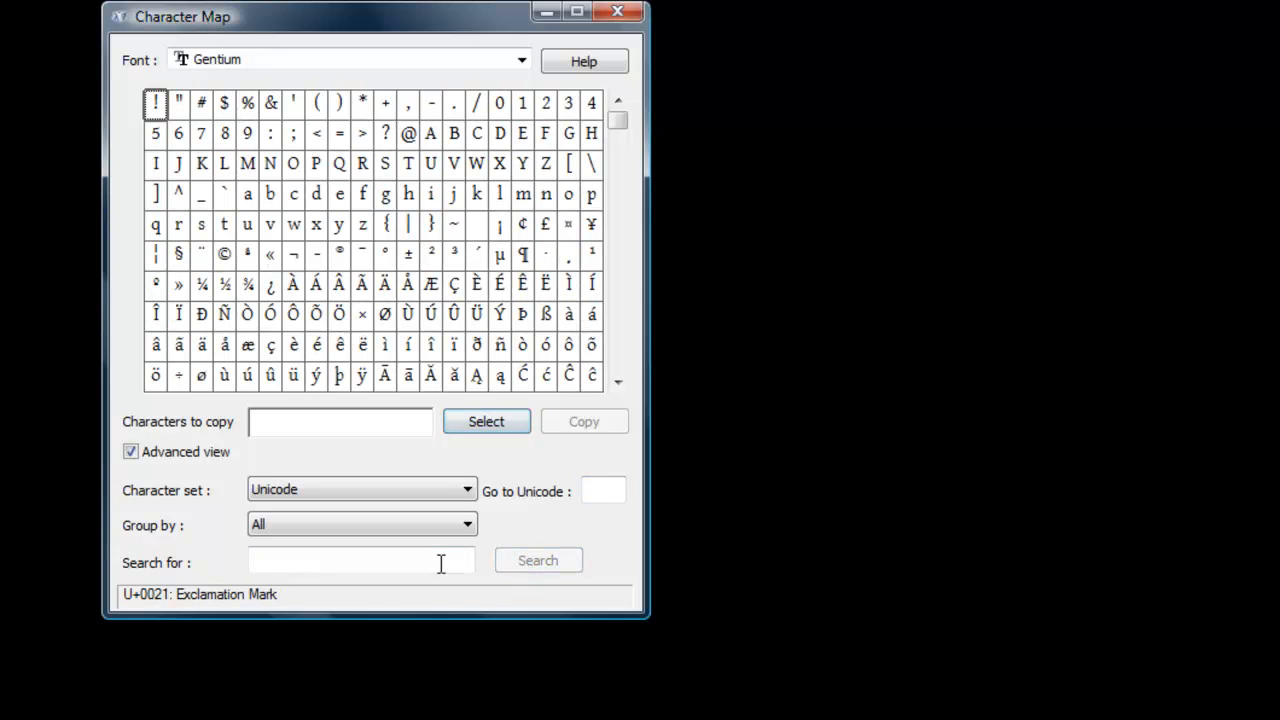
{"action": "left_click", "coordinate": [360, 560]}
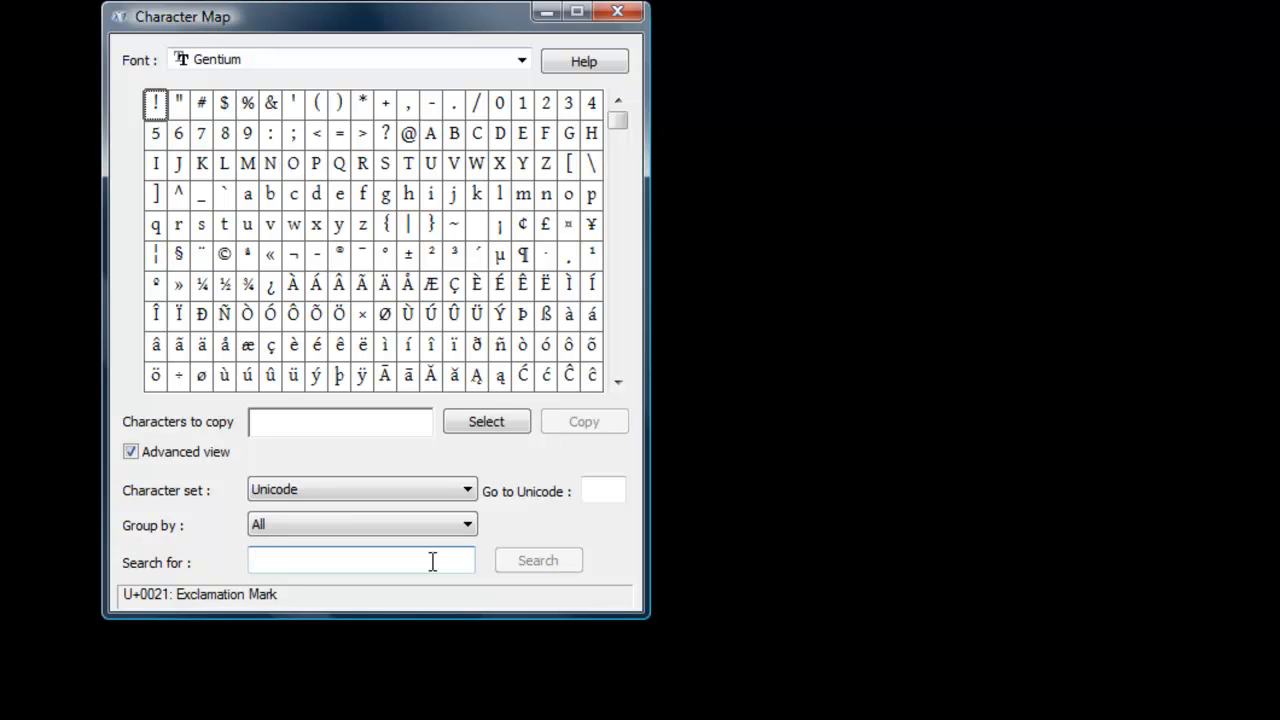
{"action": "type", "text": "schwa"}
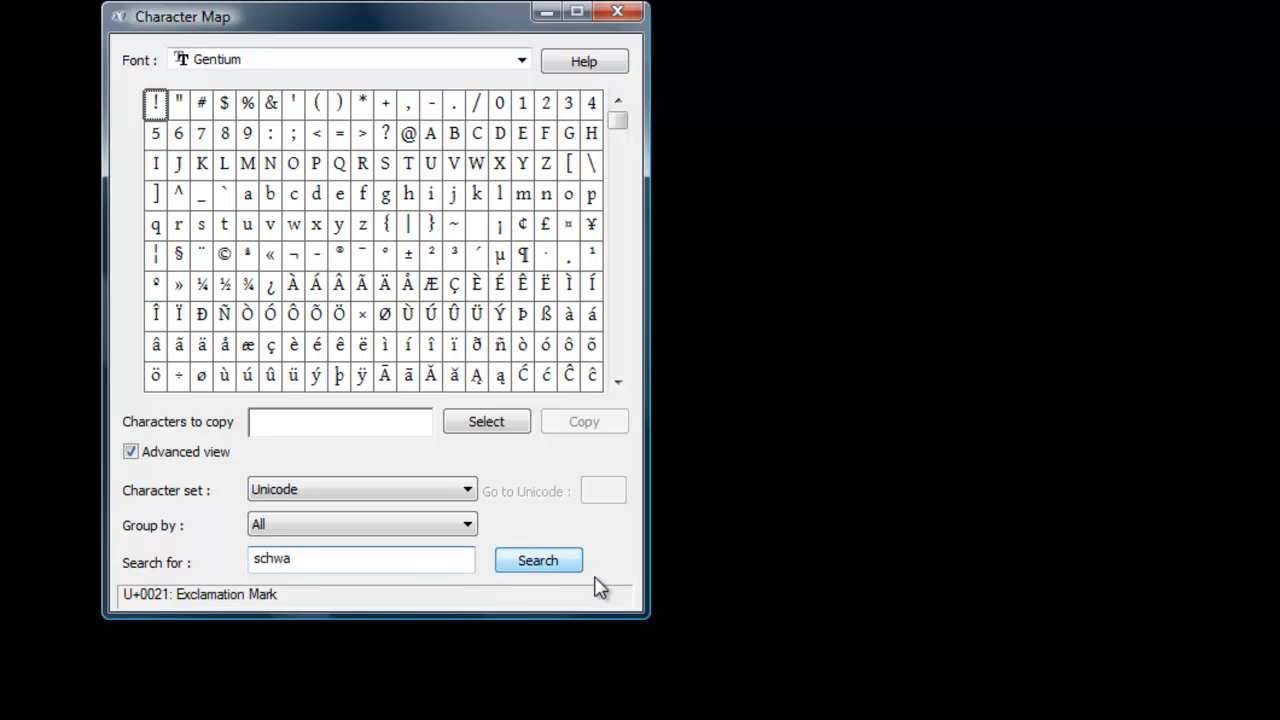
- Run the search so Gentium's grid shows only schwa characters
{"action": "left_click", "coordinate": [537, 560]}
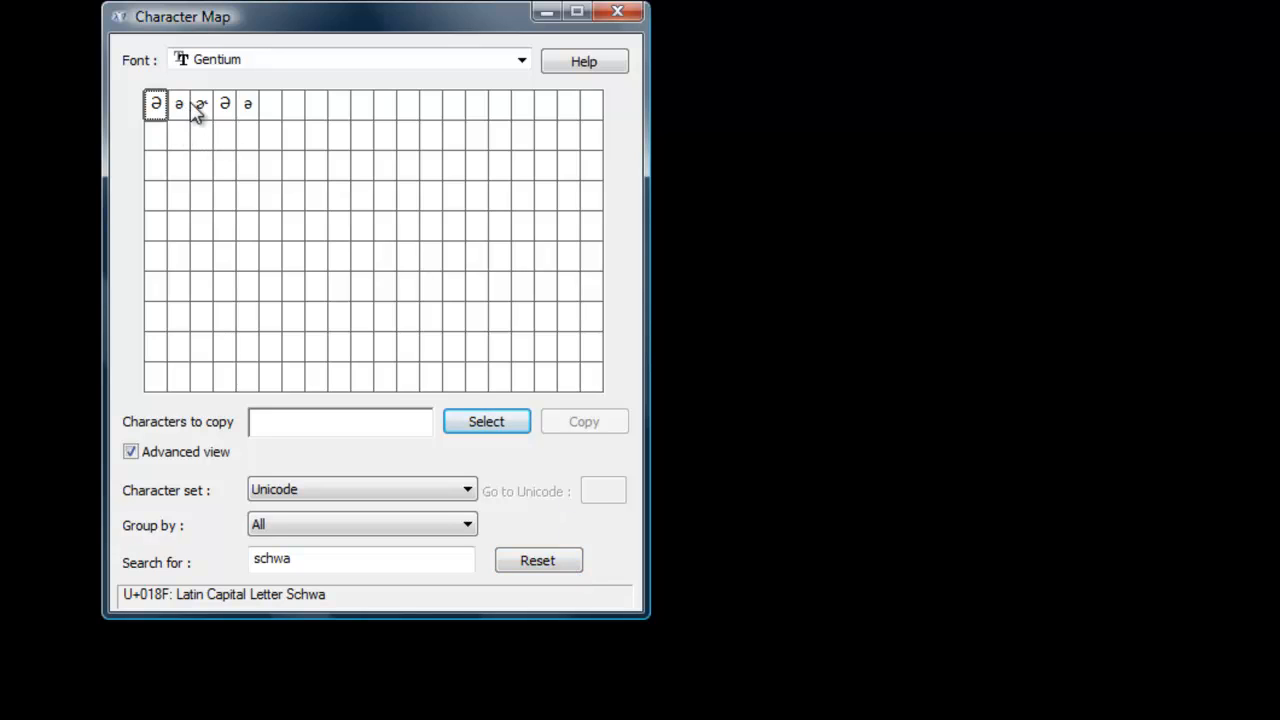
{"action": "mouse_move", "coordinate": [248, 103]}
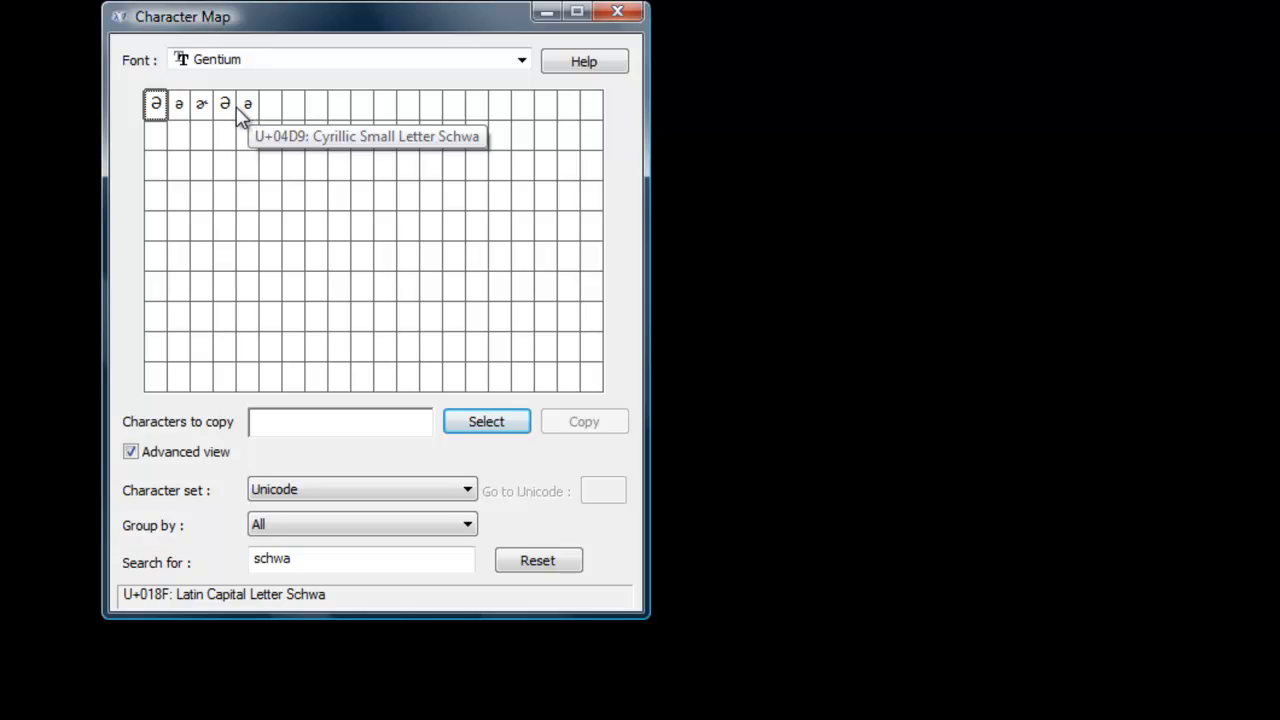
{"action": "mouse_move", "coordinate": [190, 112]}
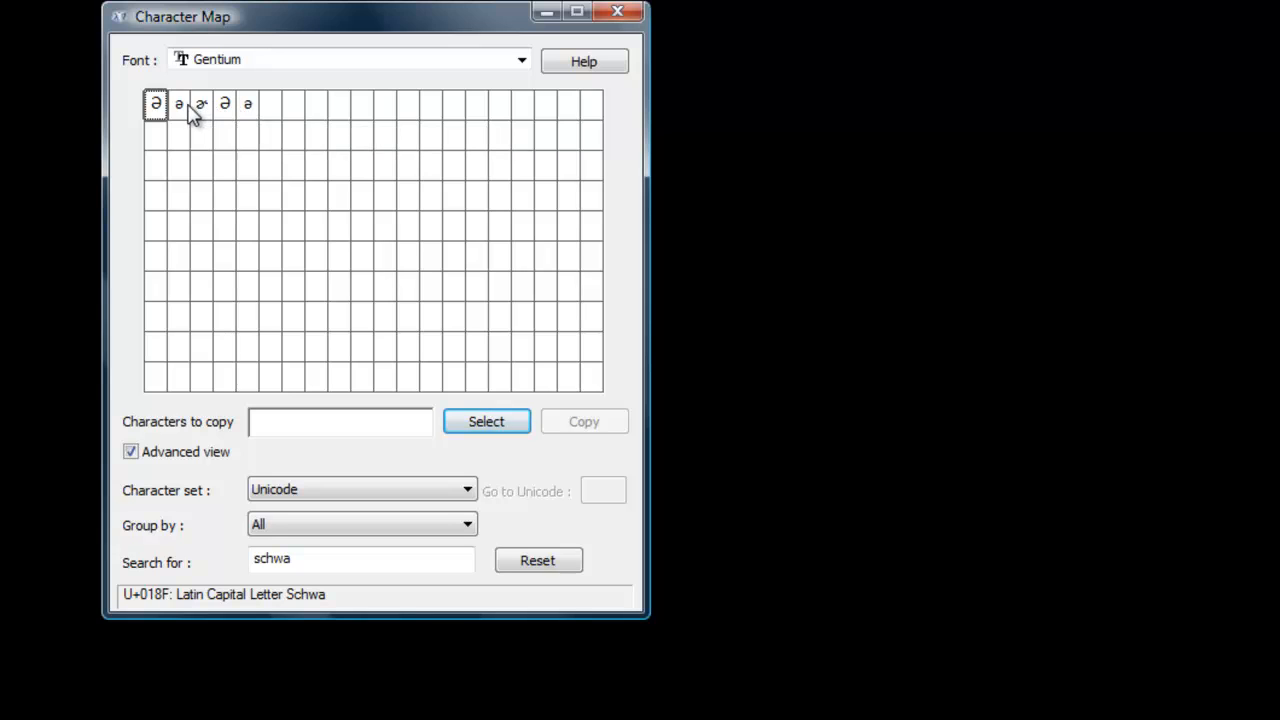
{"action": "mouse_move", "coordinate": [179, 107]}
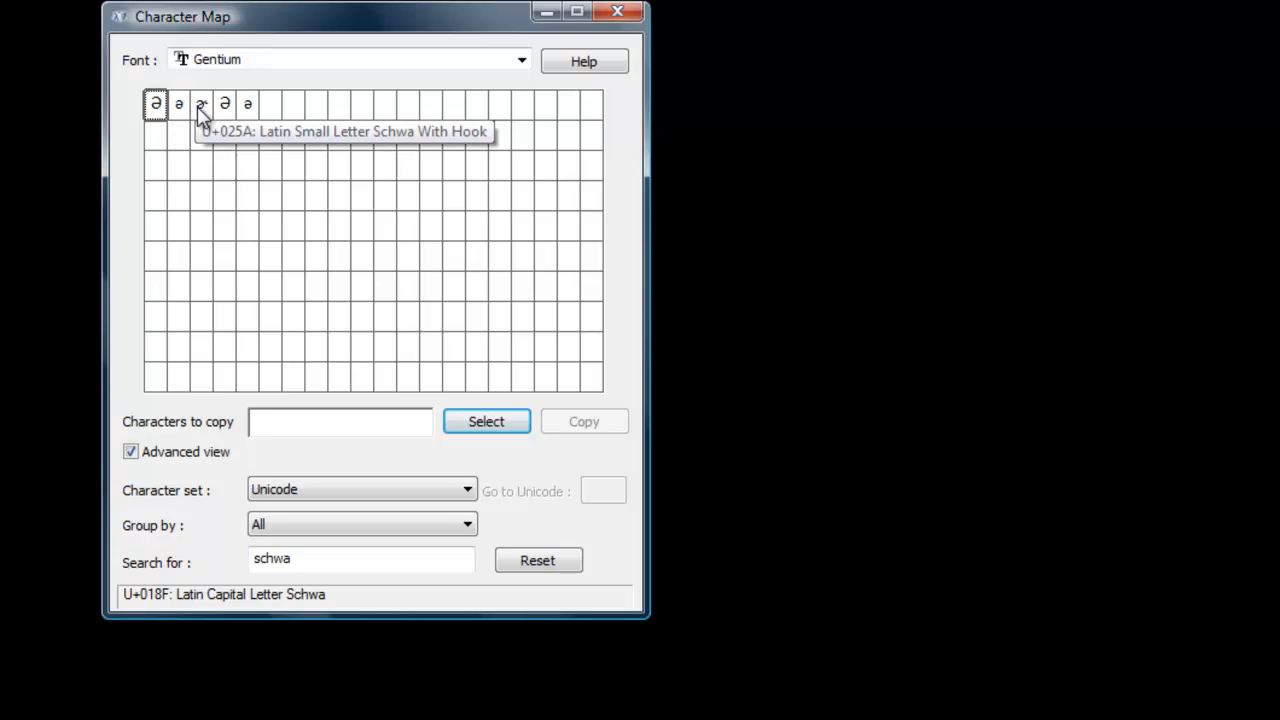
{"action": "mouse_move", "coordinate": [225, 104]}
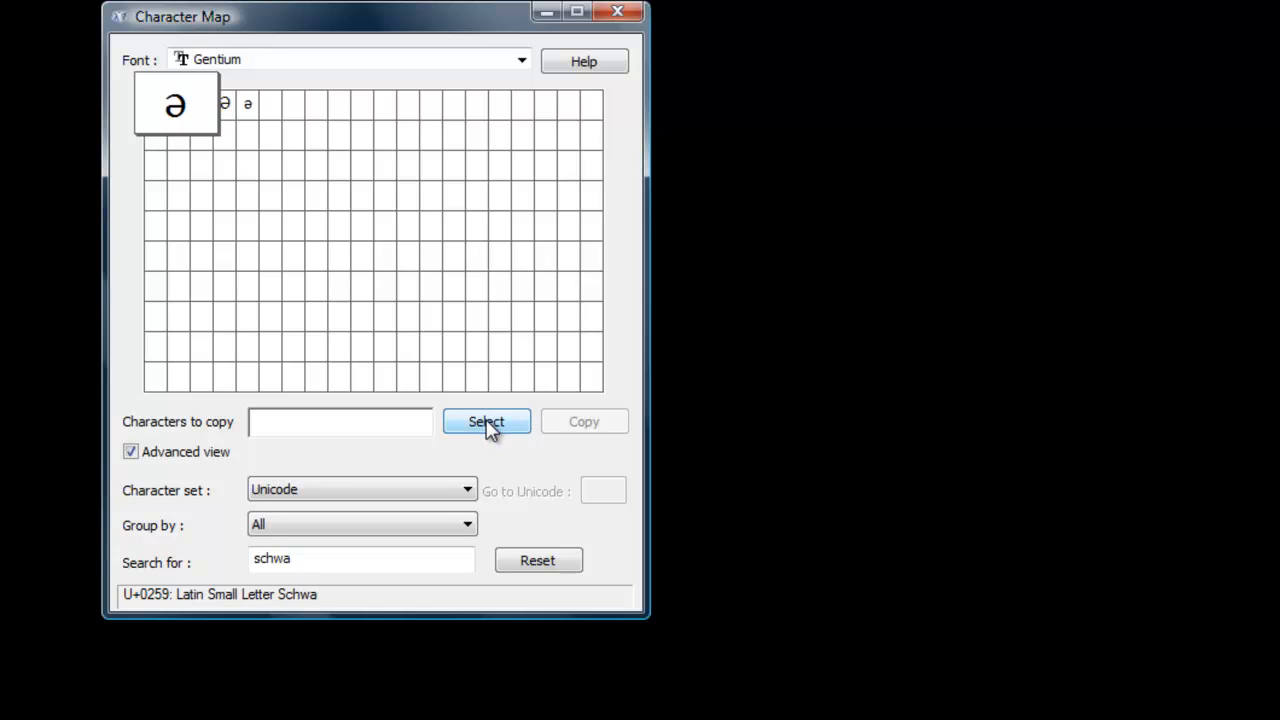
{"action": "left_click", "coordinate": [486, 421]}
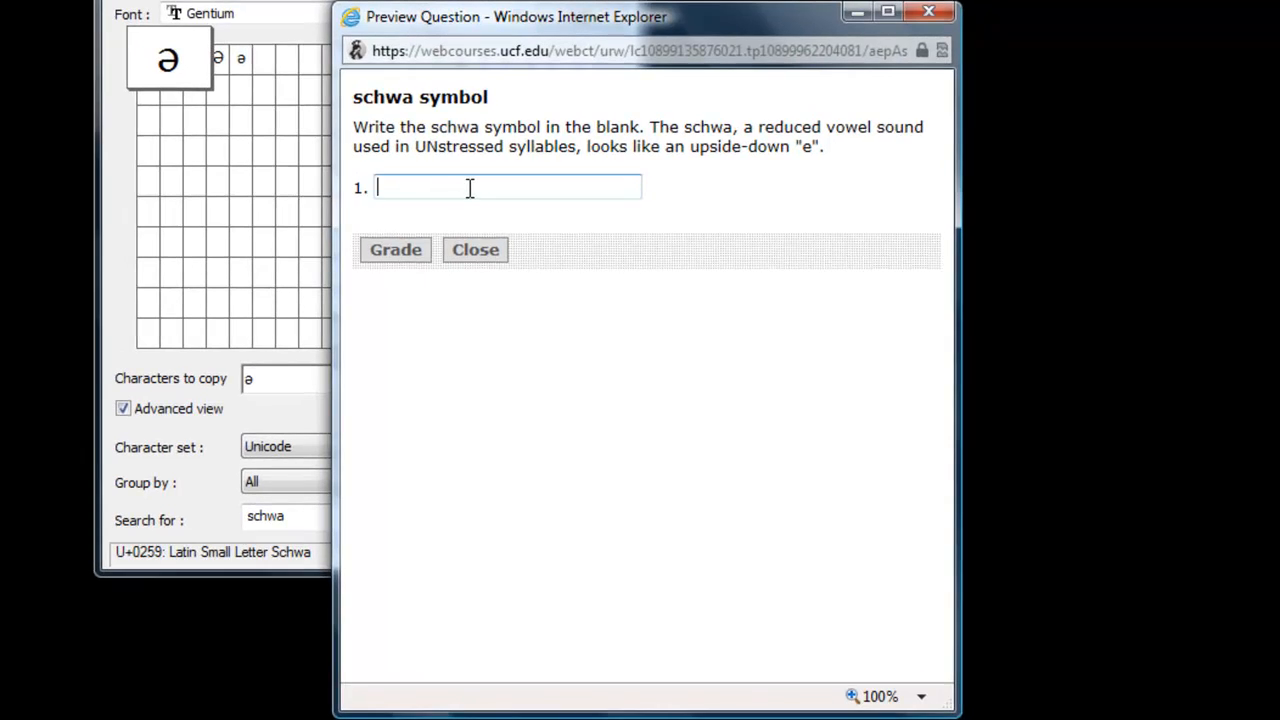
- Paste the schwa into the WebCT answer blank and grade it, scoring 100%
{"action": "right_click", "coordinate": [470, 188]}
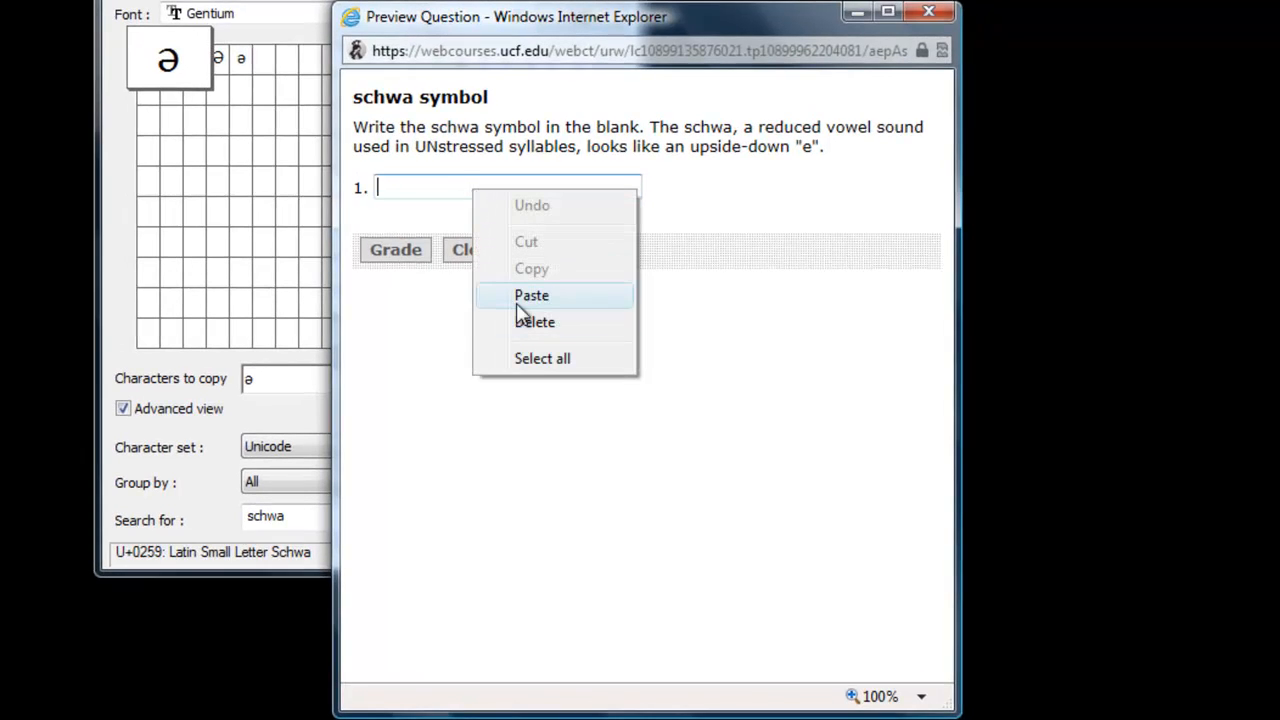
{"action": "left_click", "coordinate": [531, 295]}
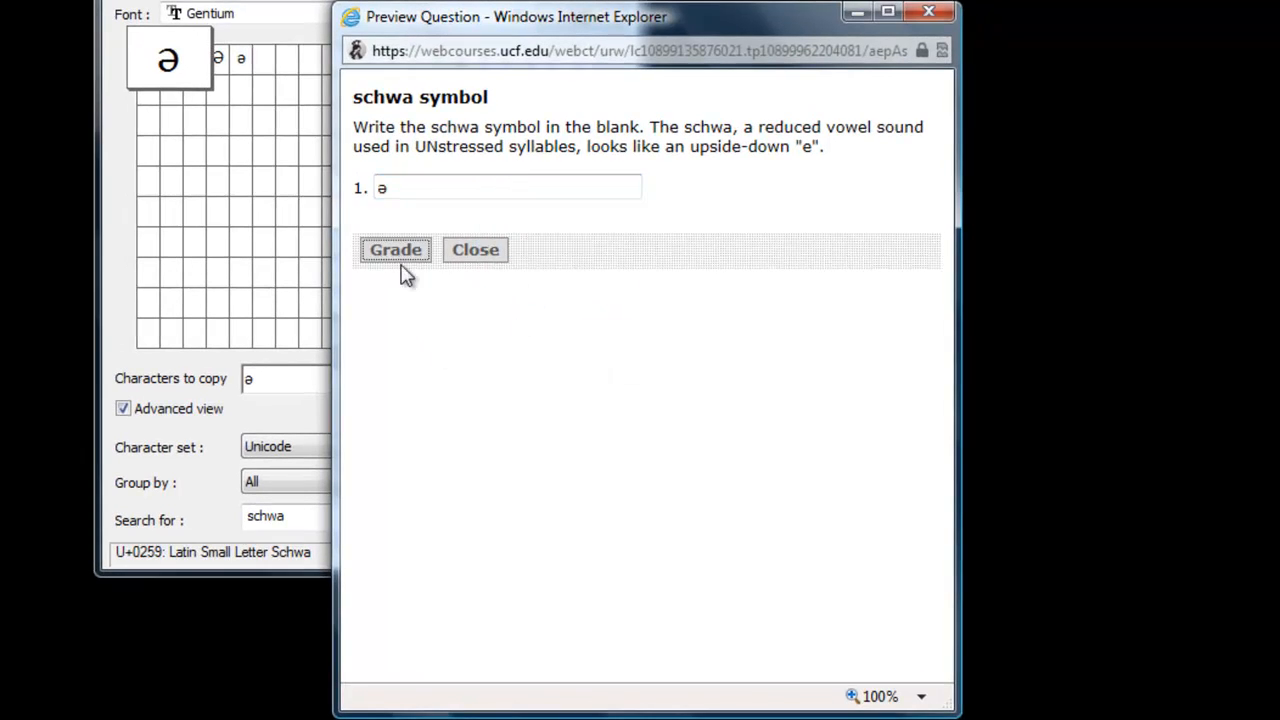
{"action": "left_click", "coordinate": [395, 249]}
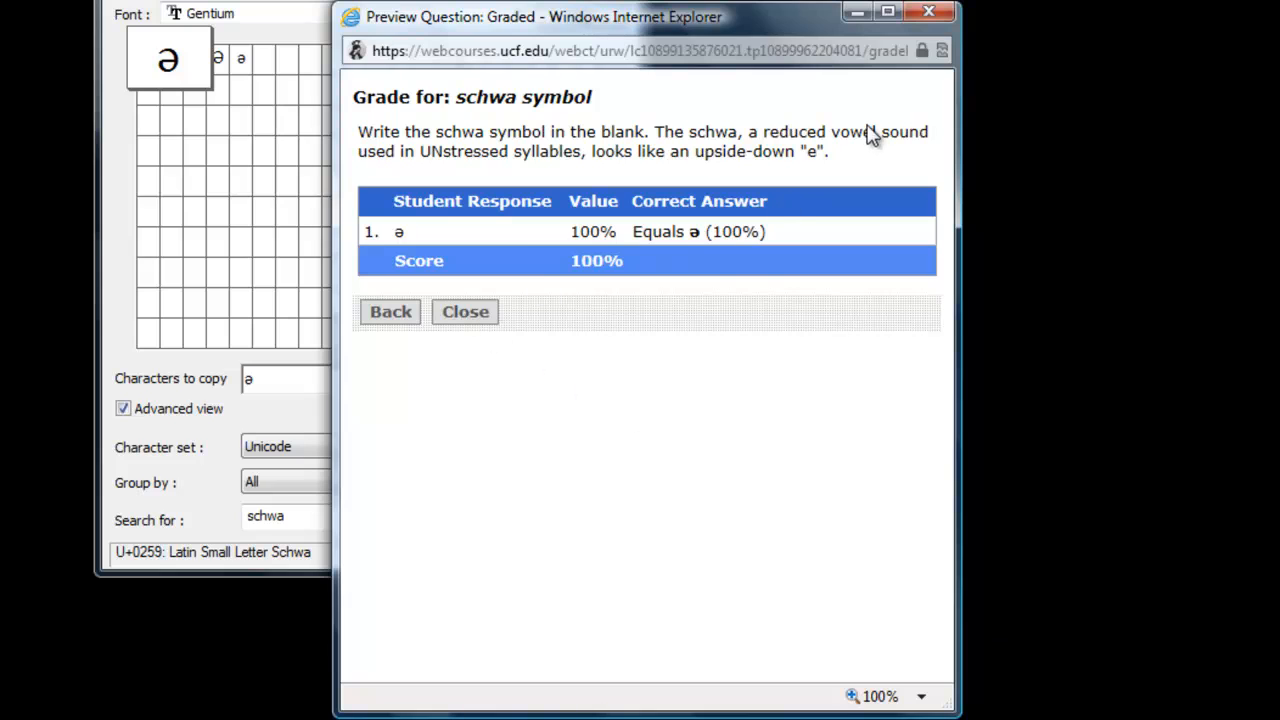